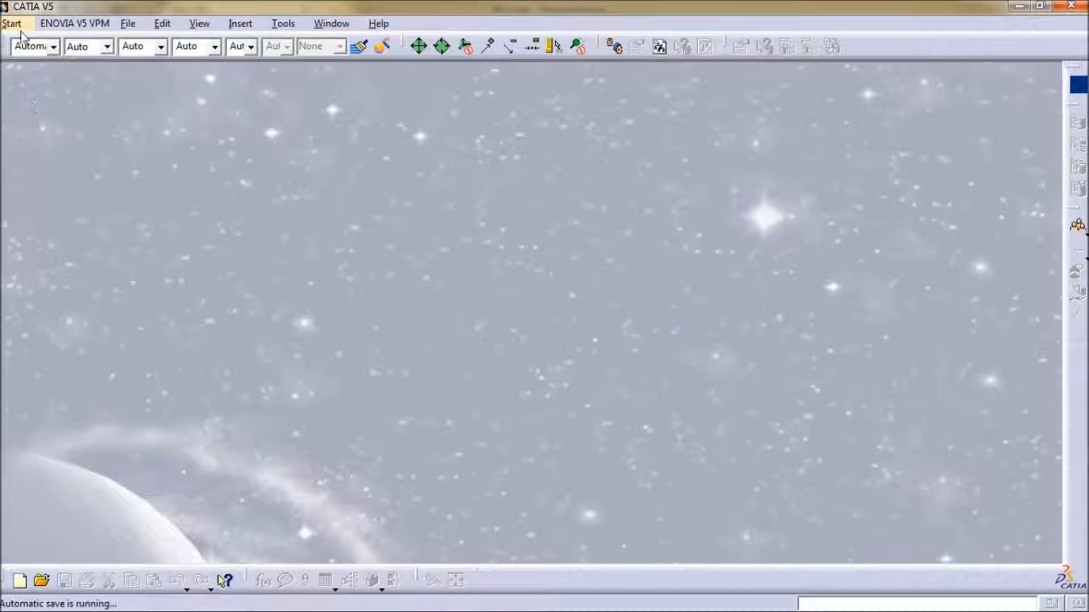
# Step: Show the Mechanical Design workbench submenu from the Start menu
pyautogui.click(12, 22)
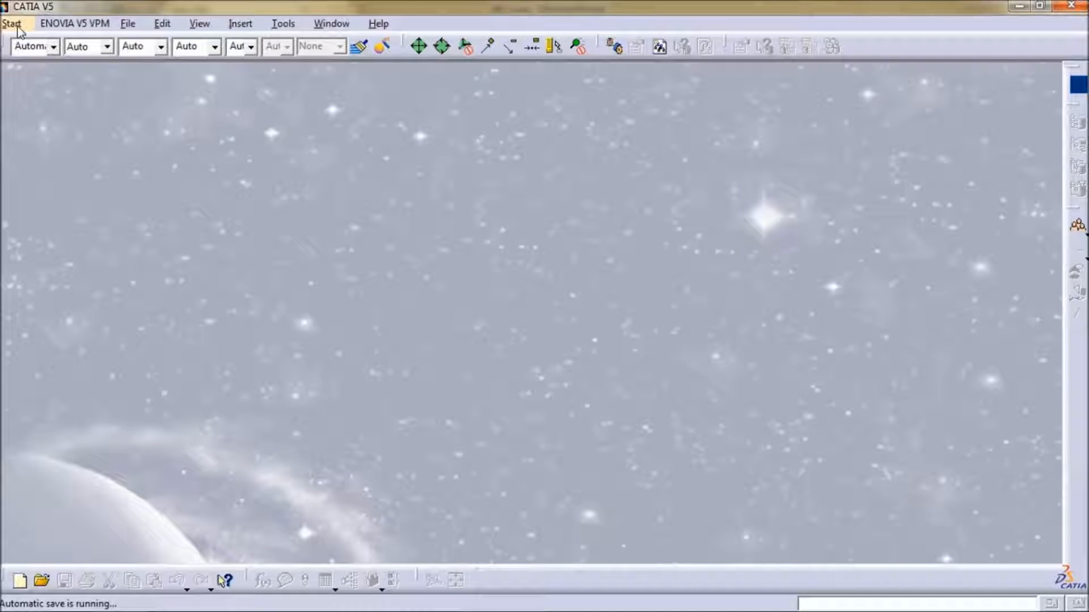
pyautogui.click(12, 22)
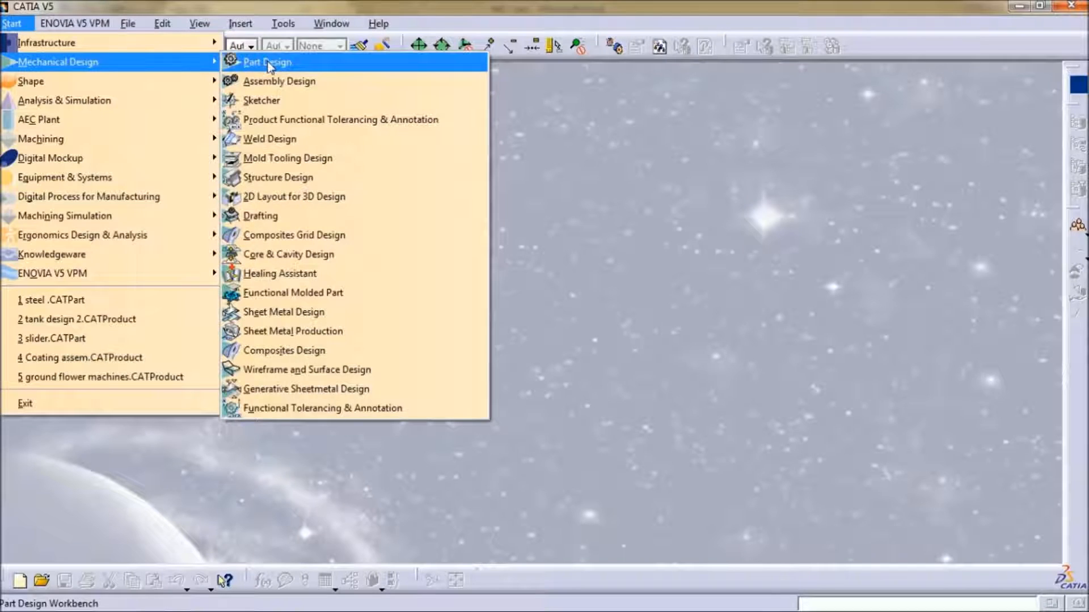
# Step: Start a new Part Design part and create a point at X = 20 mm
pyautogui.click(267, 62)
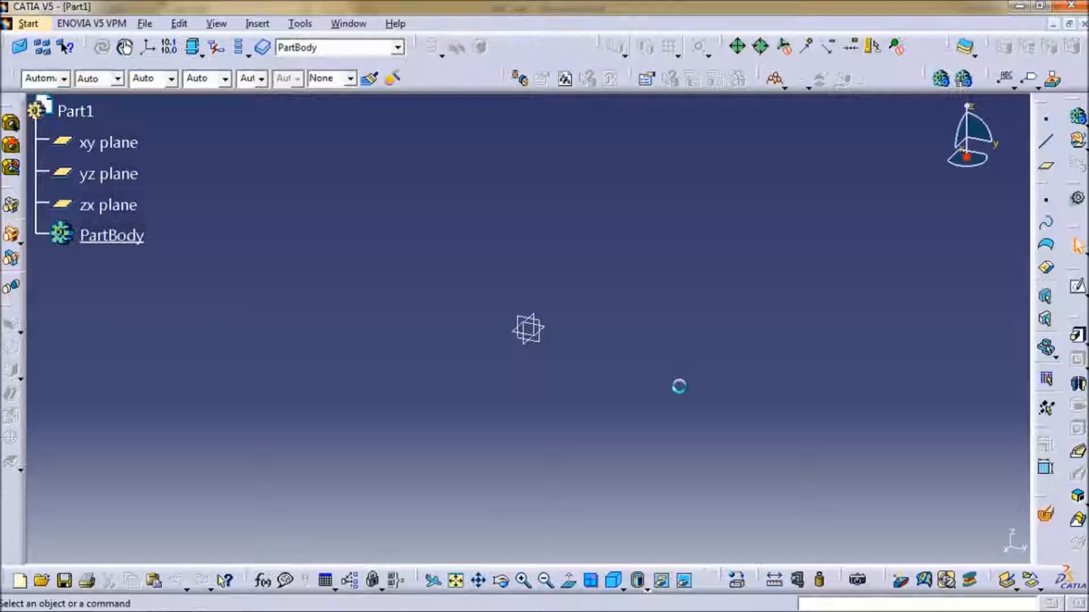
pyautogui.click(109, 142)
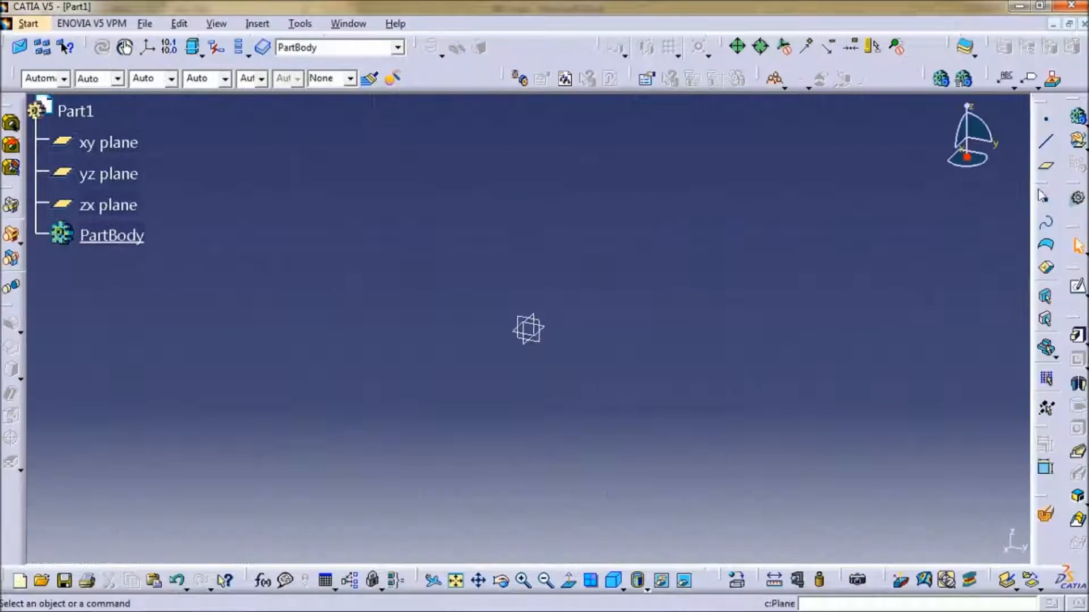
pyautogui.moveTo(729, 284)
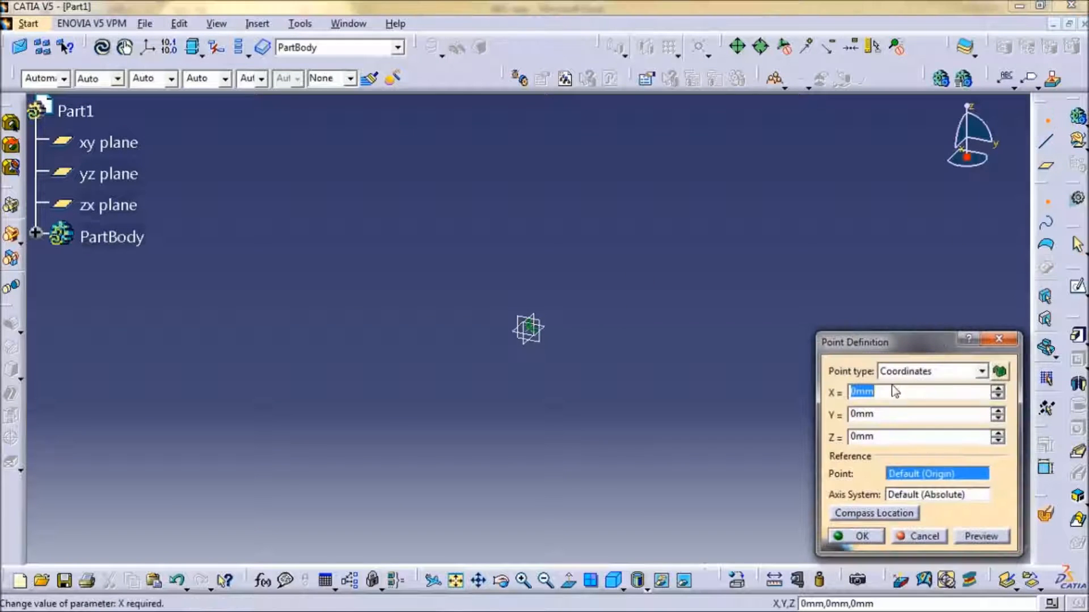
pyautogui.write('20')
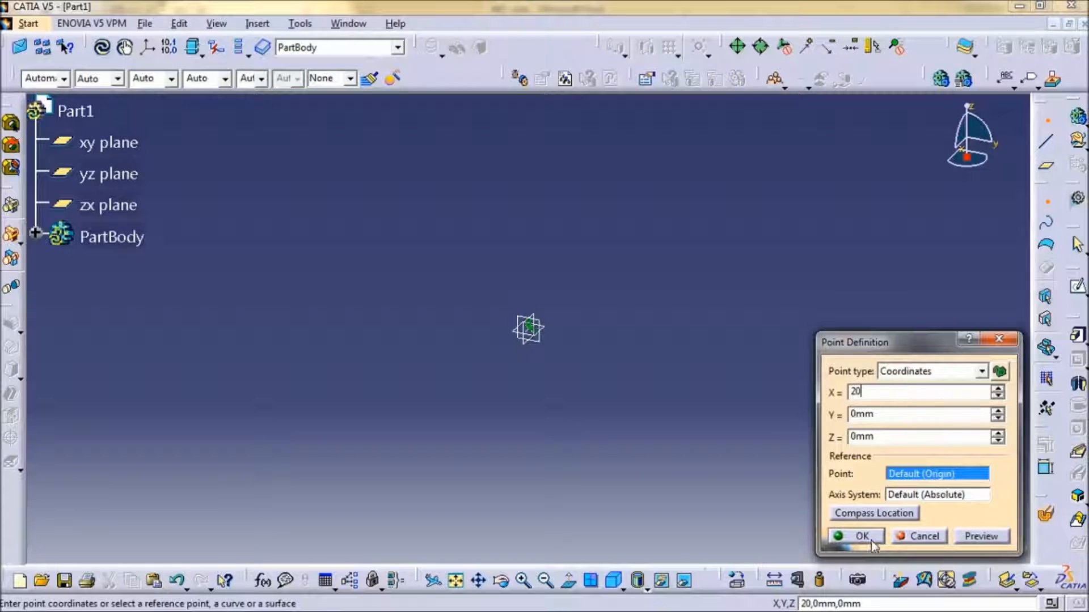
pyautogui.click(862, 536)
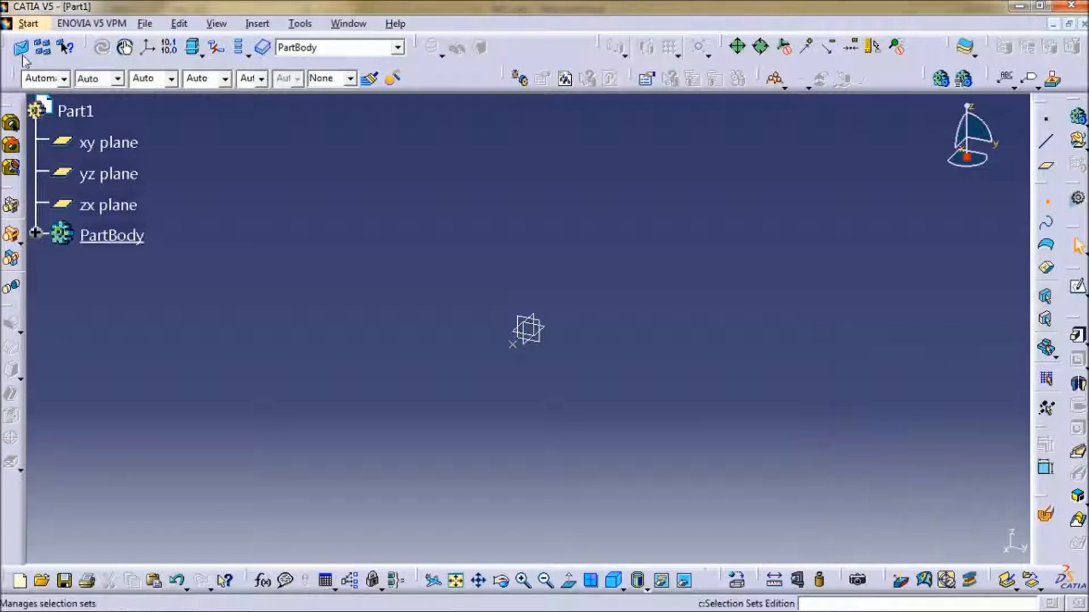
# Step: Switch to Wireframe and Surface Design and begin a helix about the Y axis
pyautogui.click(28, 23)
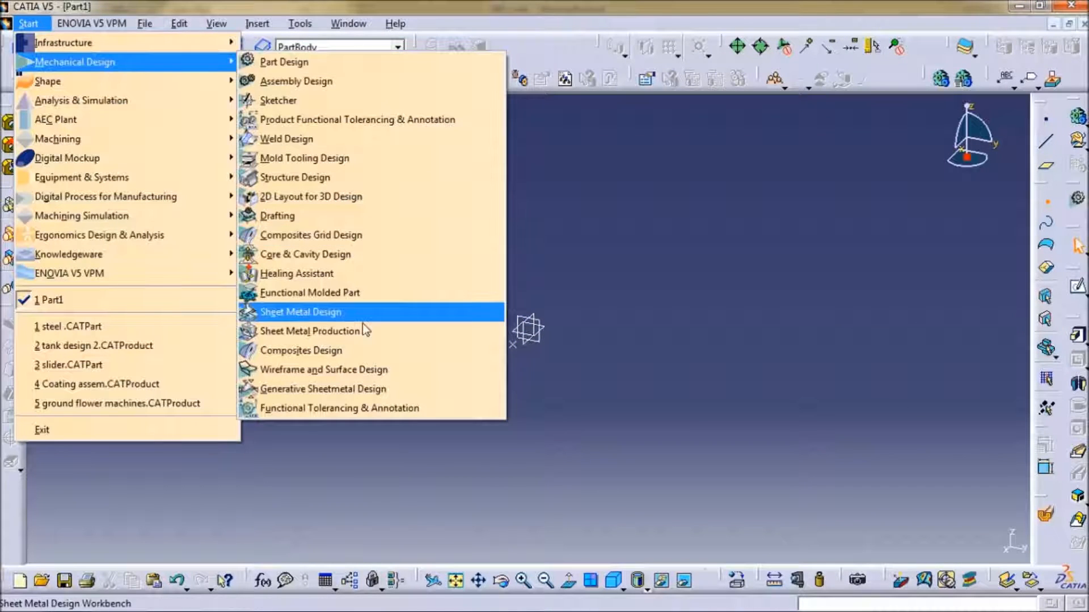
pyautogui.click(300, 312)
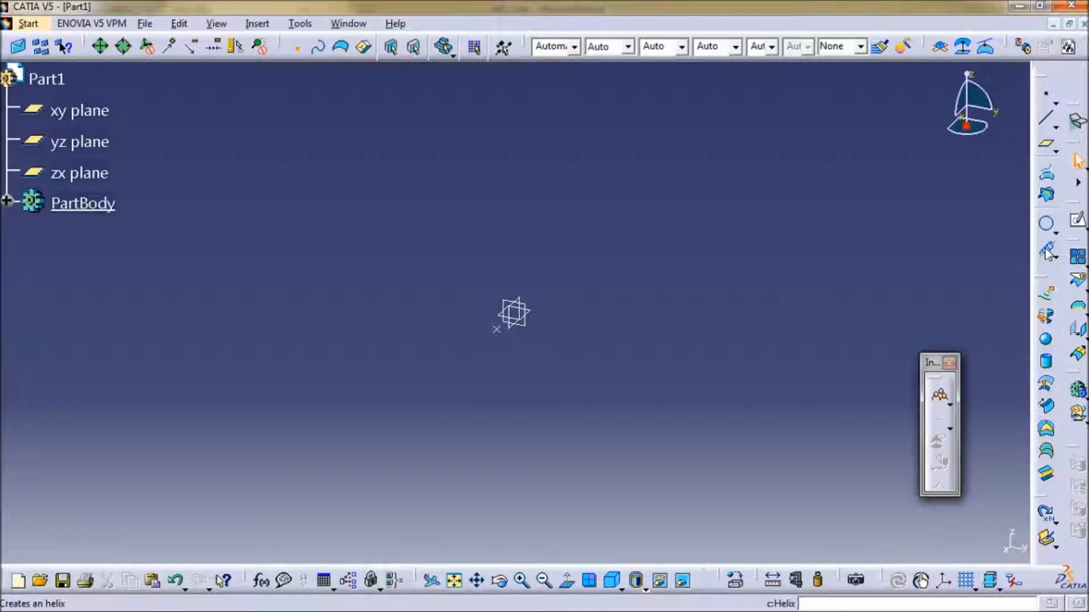
pyautogui.click(938, 395)
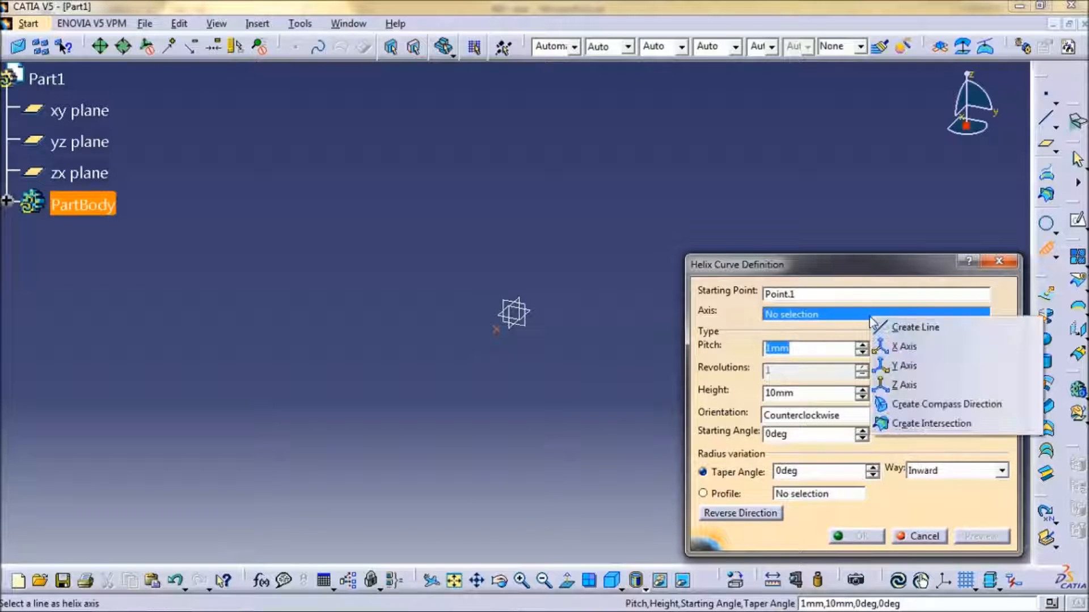
pyautogui.click(904, 365)
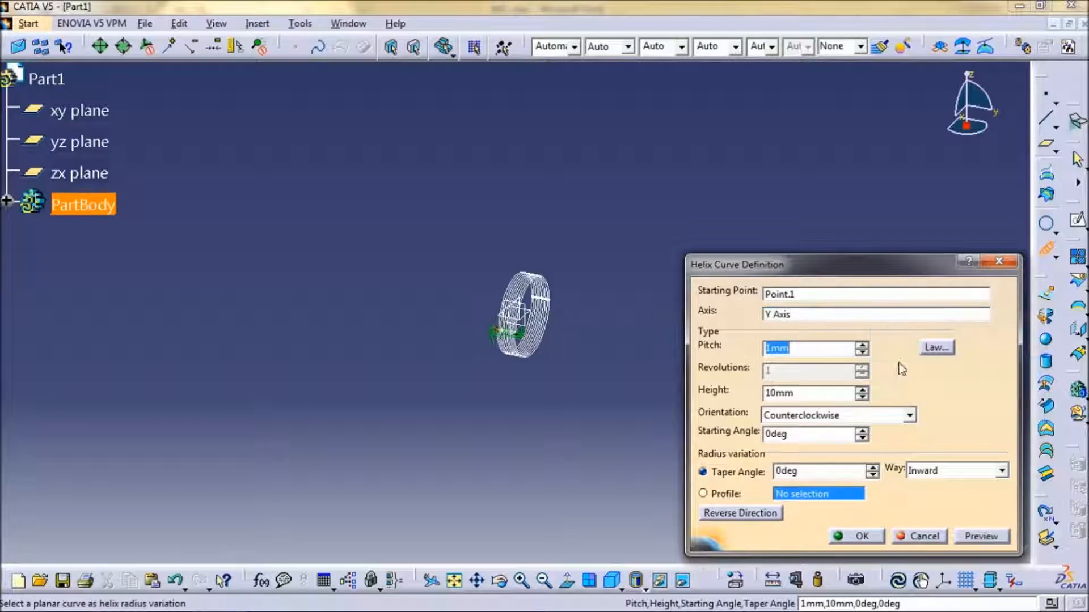
# Step: Give the helix a 15 mm pitch and 100 mm height, and create it
pyautogui.click(863, 343)
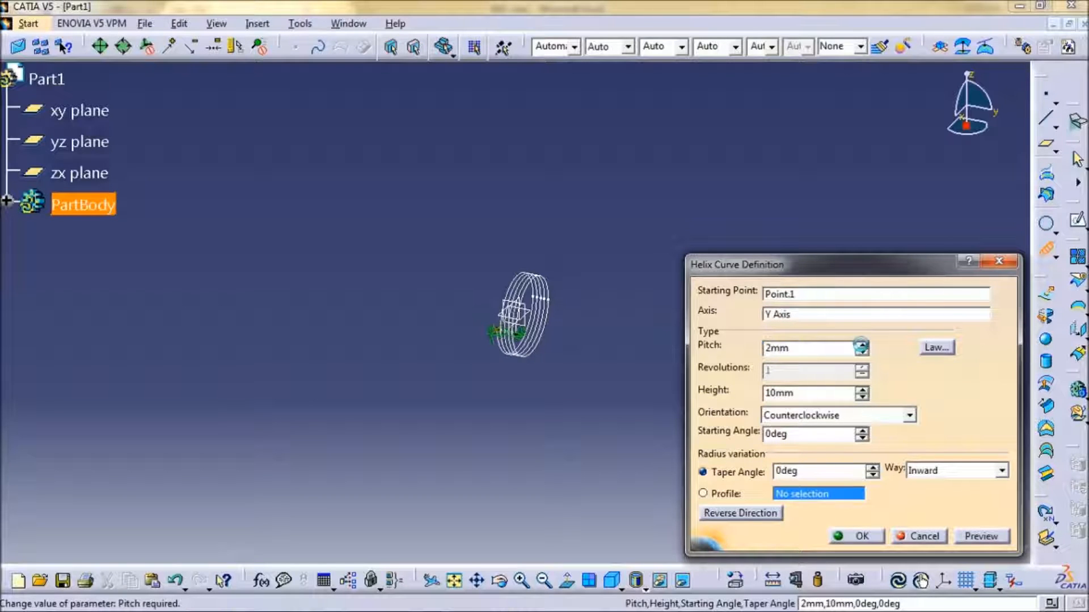
pyautogui.click(863, 345)
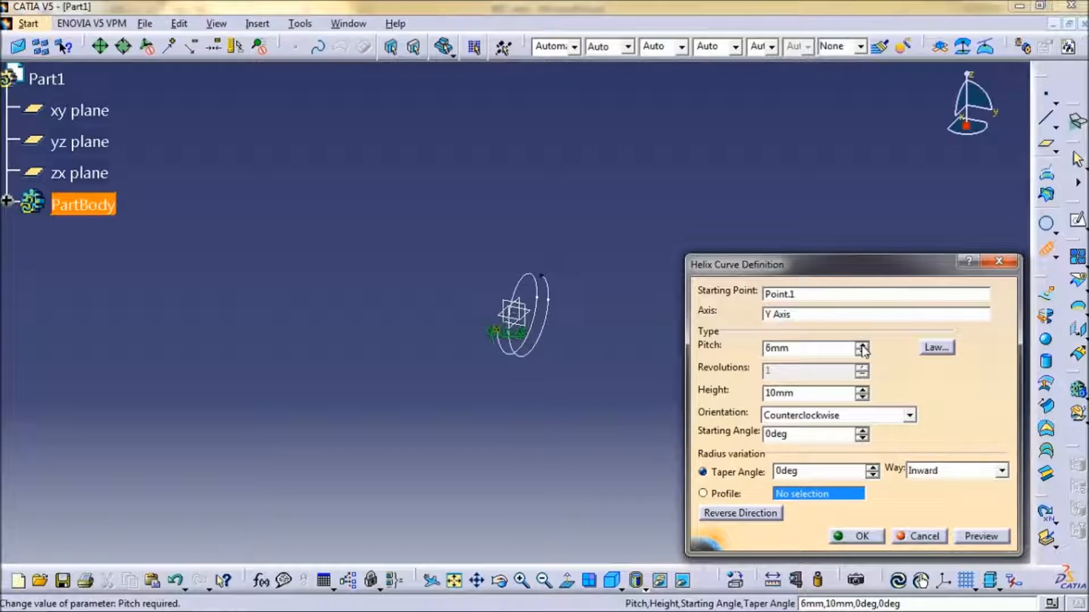
pyautogui.click(863, 343)
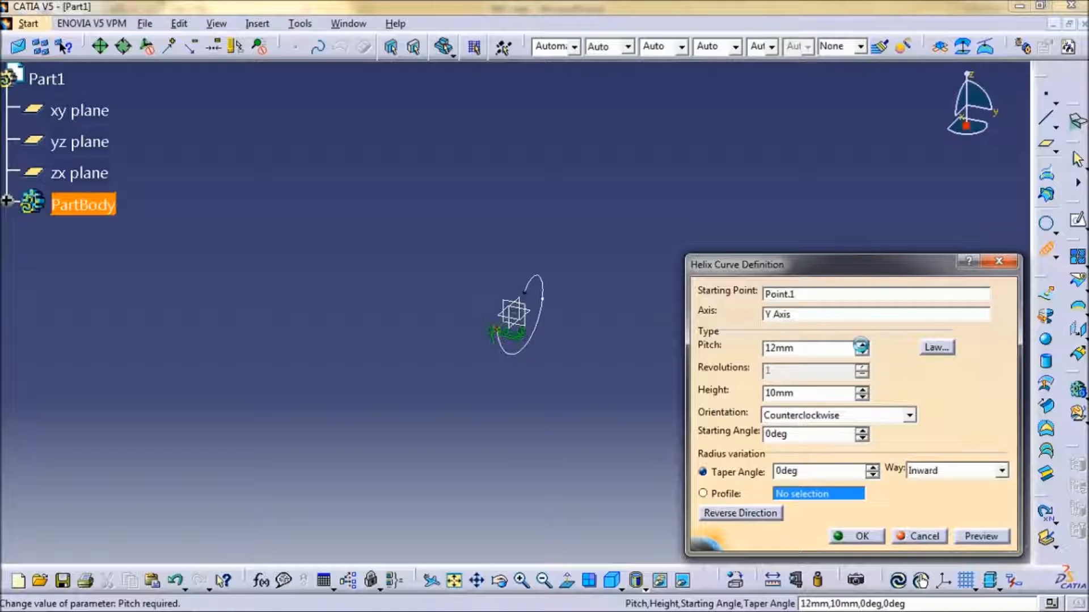
pyautogui.click(862, 344)
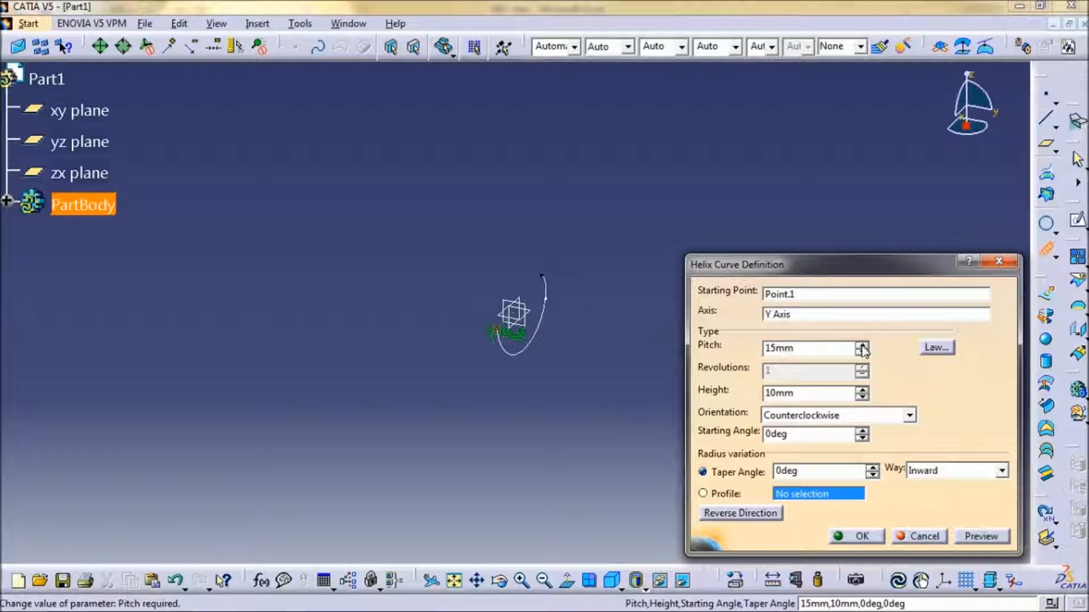
pyautogui.moveTo(863, 393)
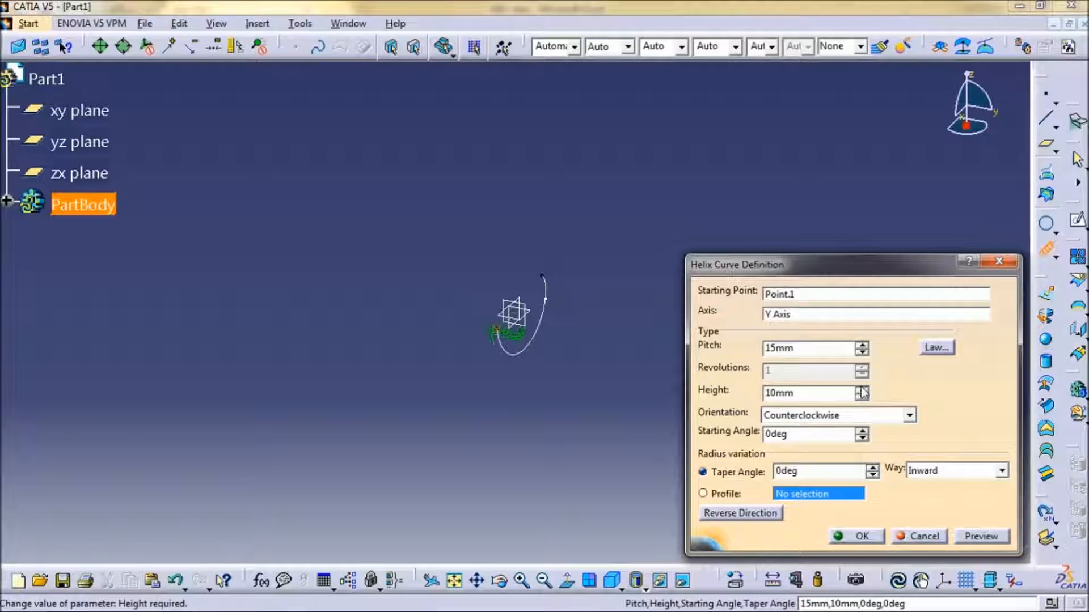
pyautogui.click(864, 389)
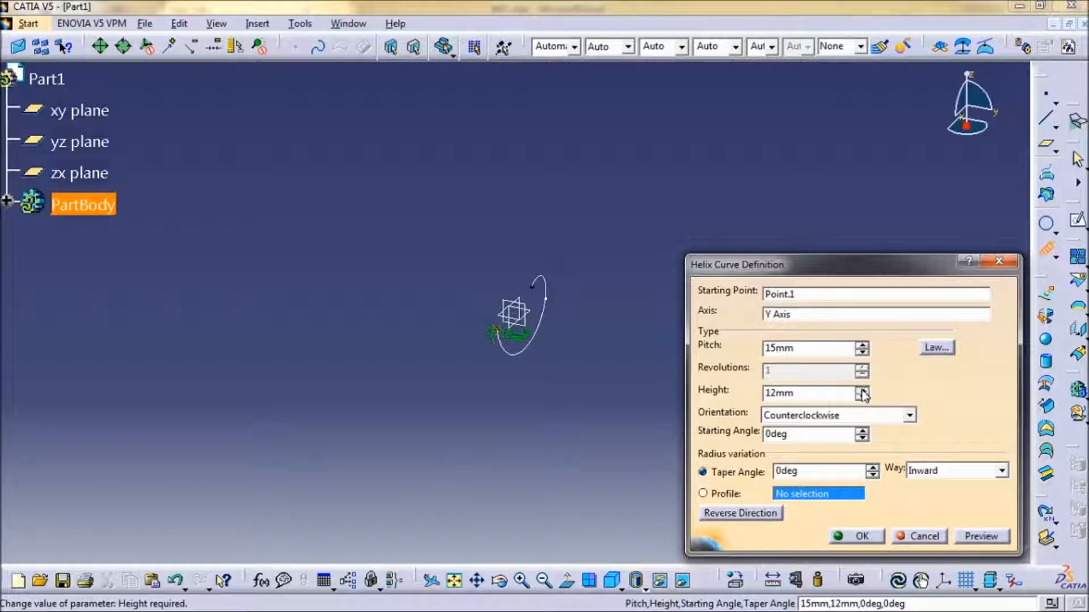
pyautogui.click(863, 390)
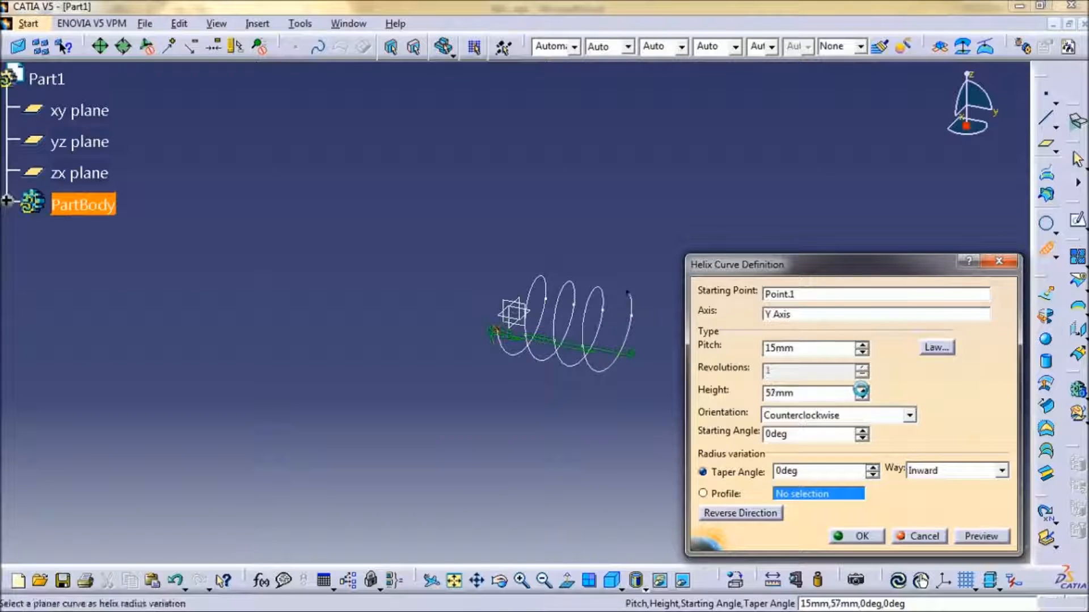
pyautogui.click(863, 389)
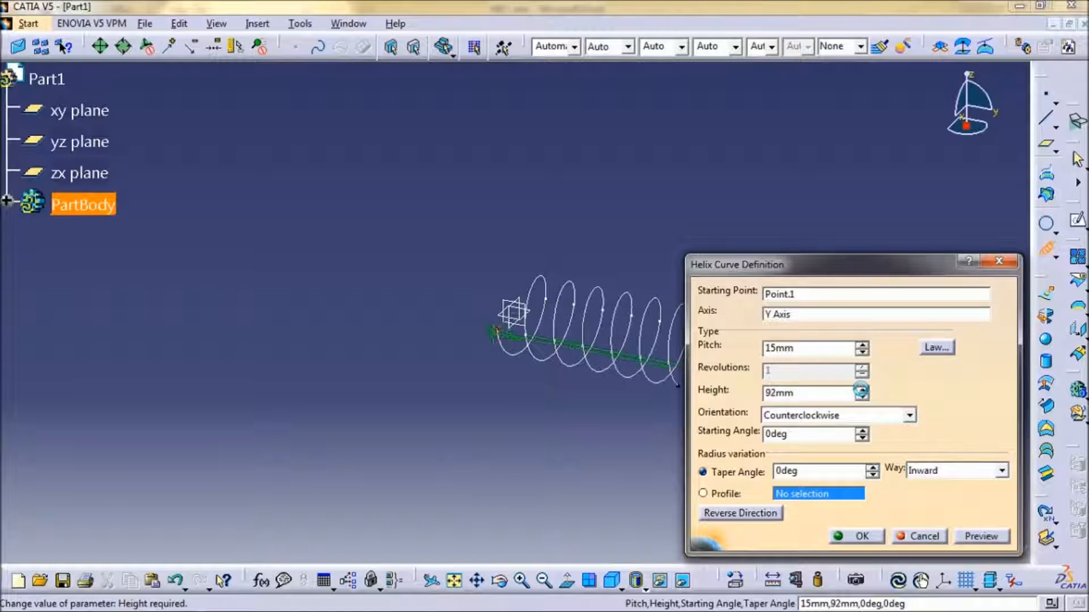
pyautogui.click(863, 389)
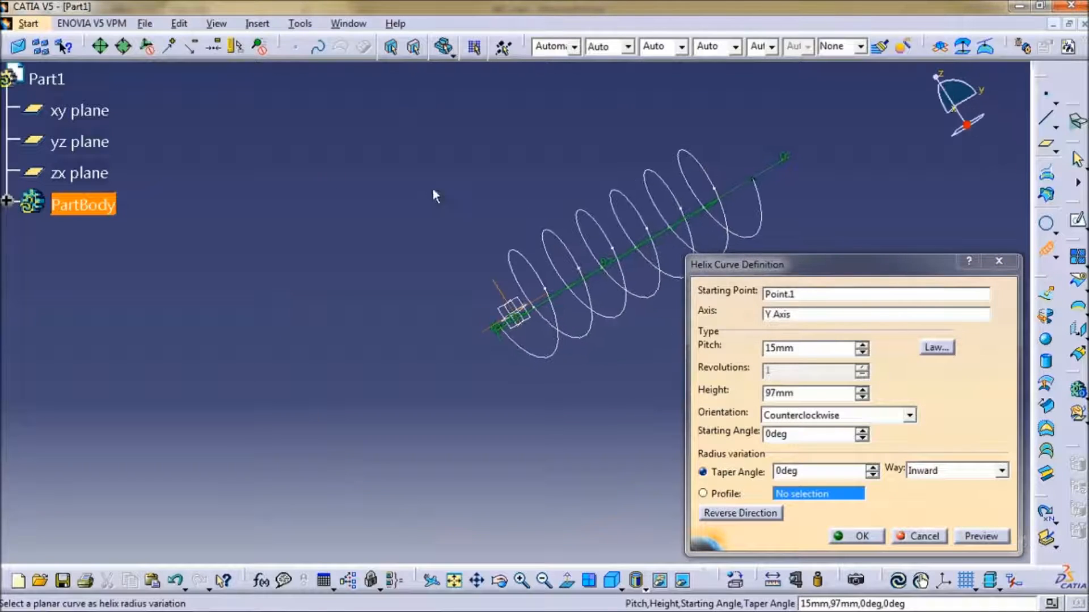
pyautogui.click(863, 389)
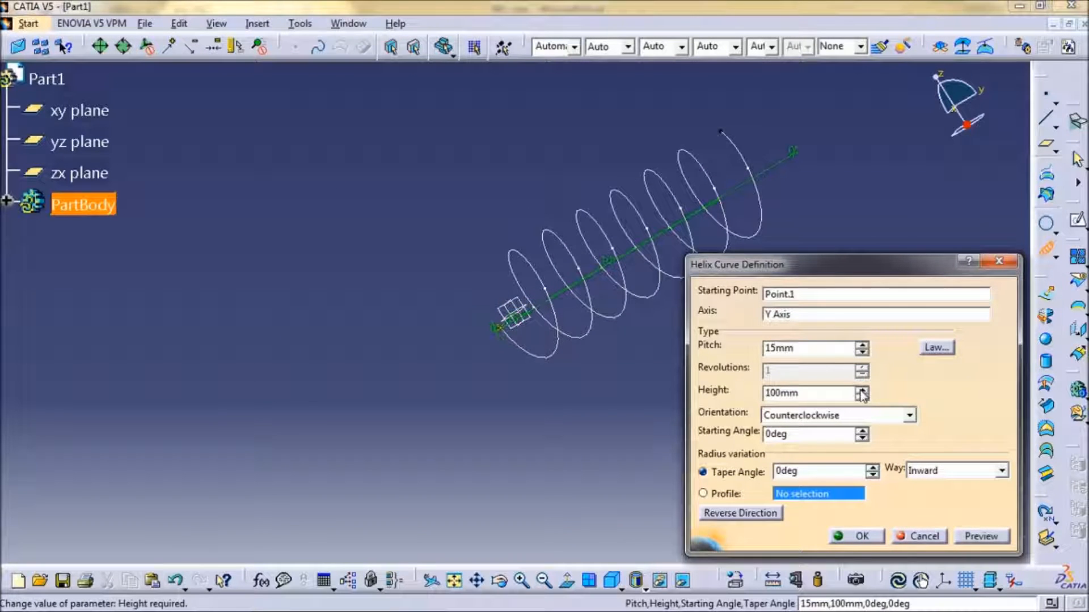
pyautogui.click(860, 536)
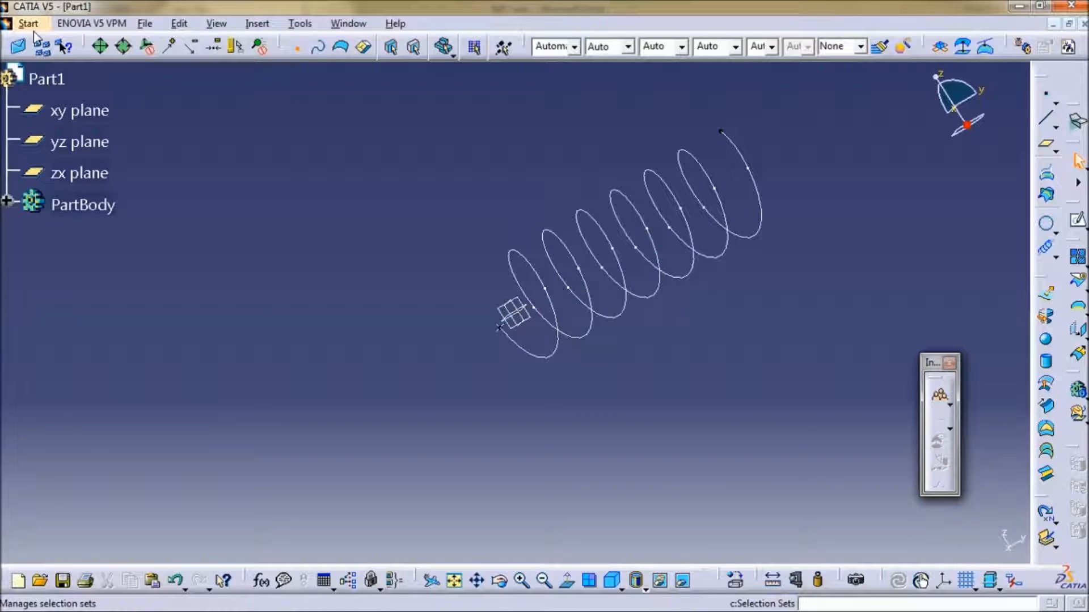
# Step: Sketch a circle at the helix end point, constraining its offset and diameter
pyautogui.click(28, 23)
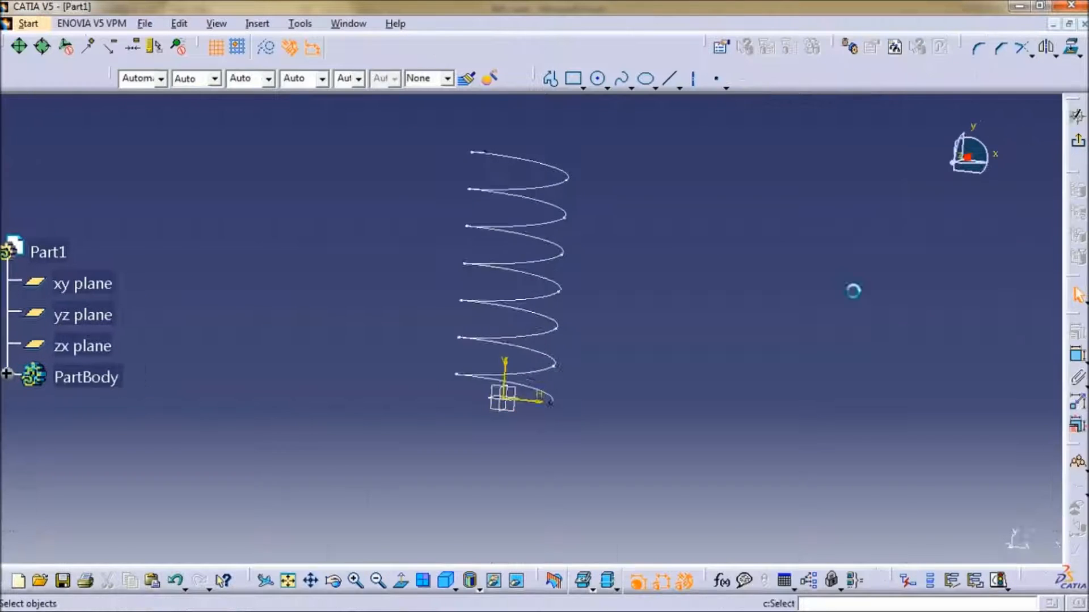
pyautogui.click(597, 78)
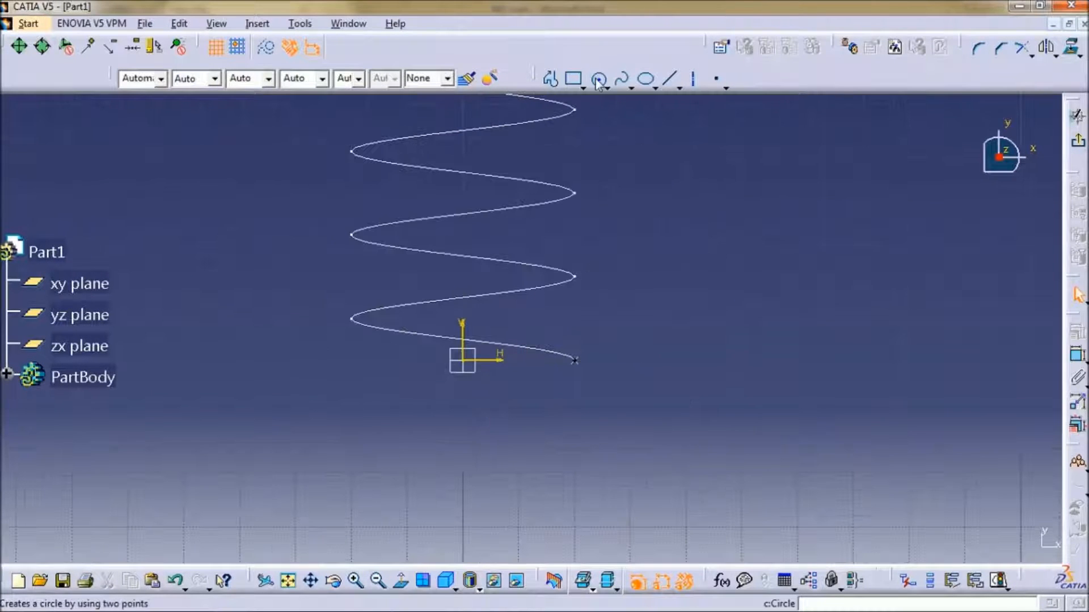
pyautogui.click(562, 360)
pyautogui.write('2')
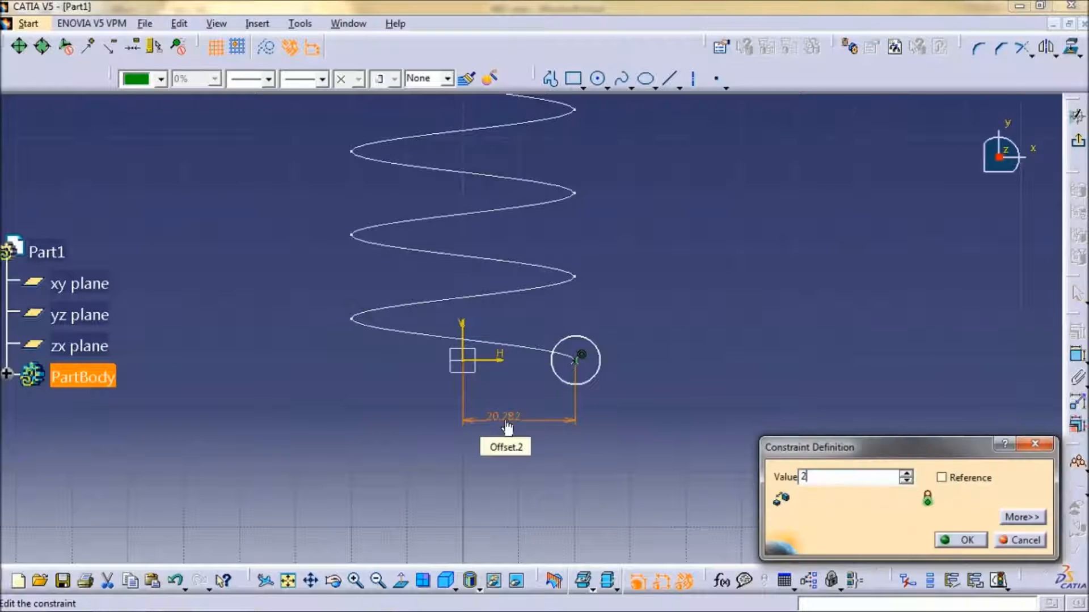
pyautogui.click(965, 539)
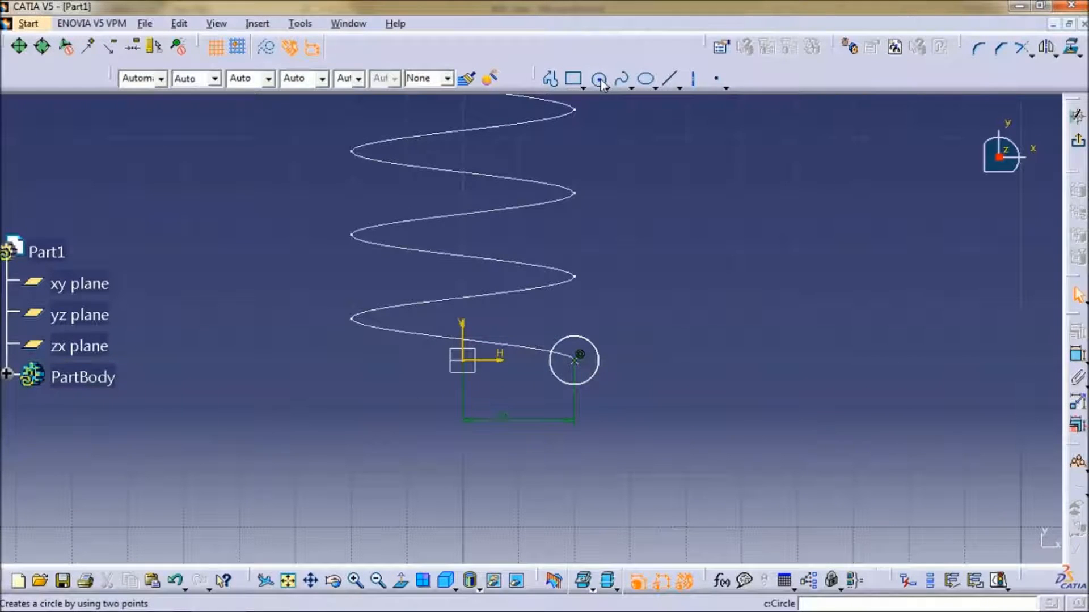
pyautogui.click(598, 78)
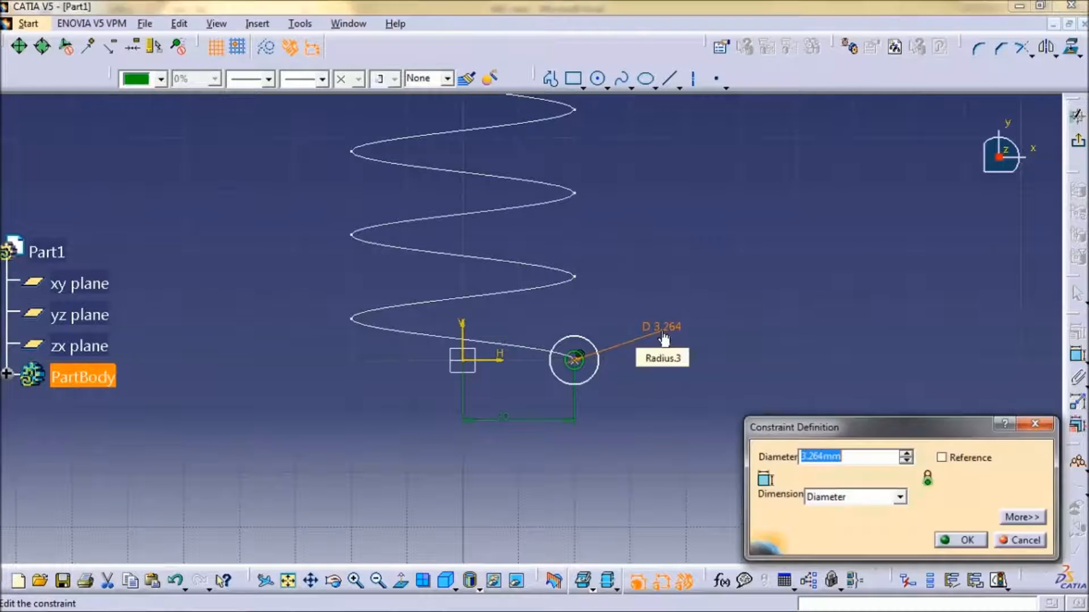
pyautogui.click(966, 540)
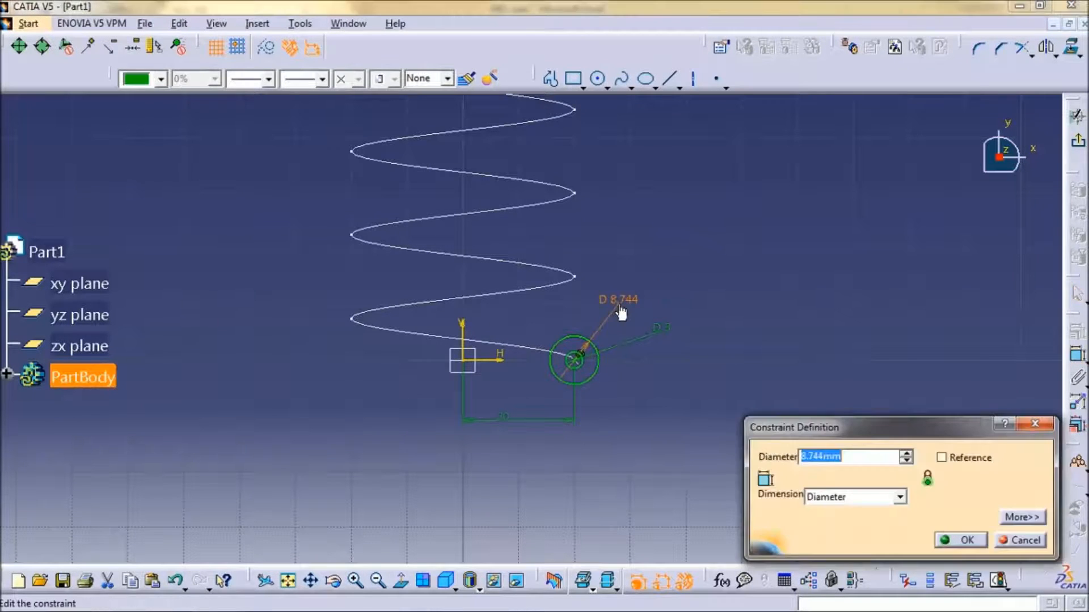
pyautogui.click(965, 540)
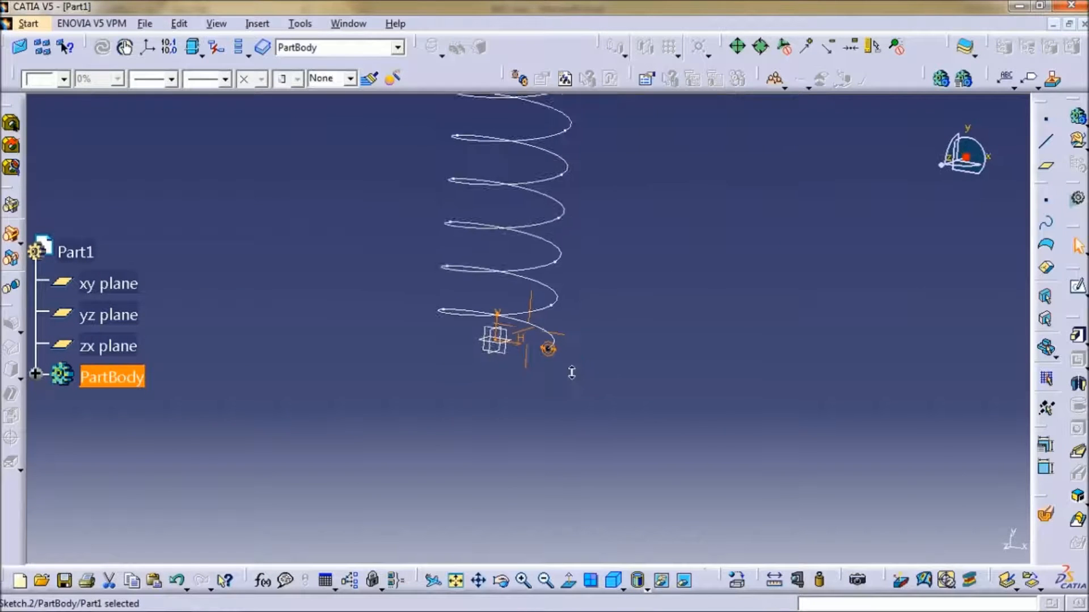
pyautogui.moveTo(1075, 457)
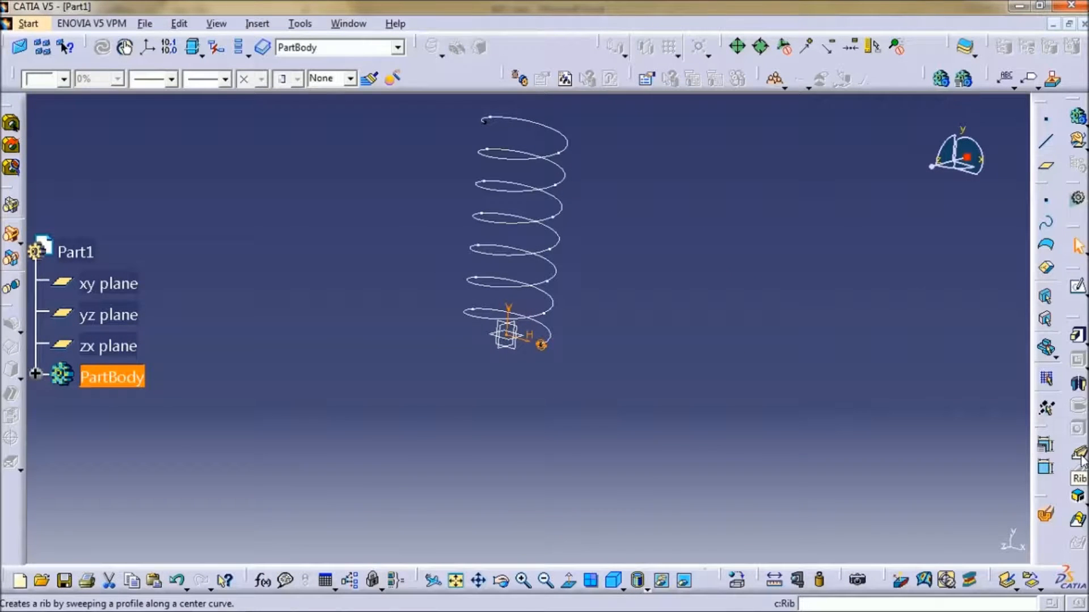
# Step: Create a Rib sweeping Sketch.2 along Helix.1 into a solid coil spring
pyautogui.click(1076, 456)
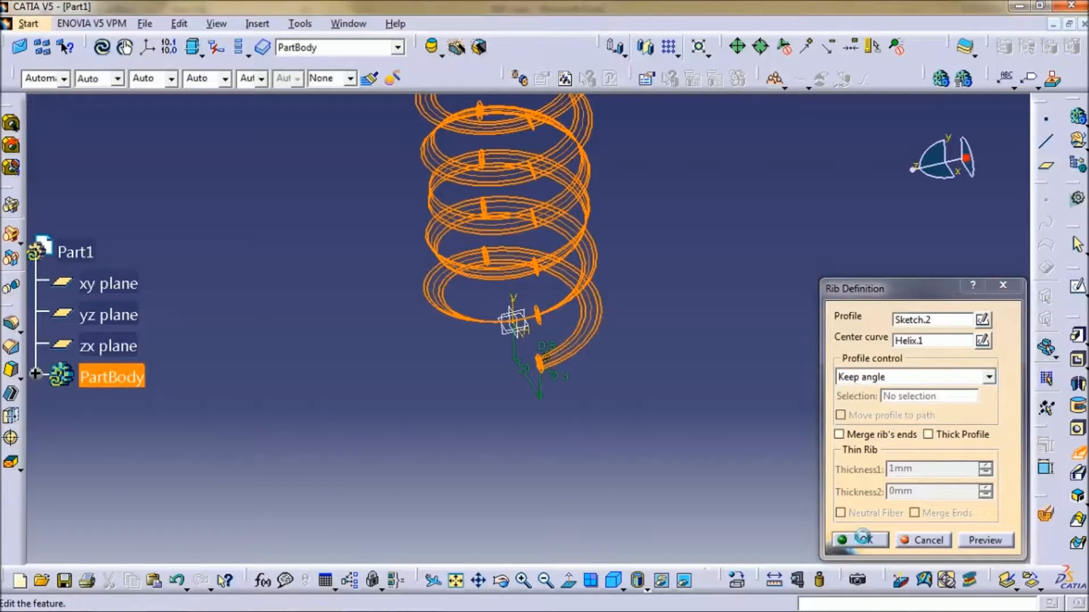
pyautogui.click(863, 540)
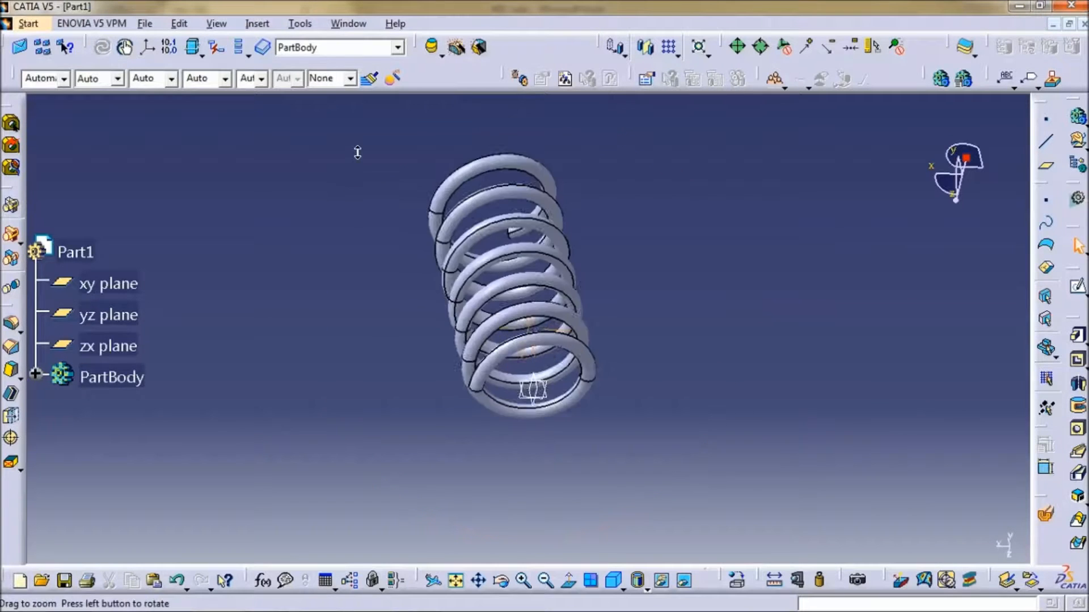